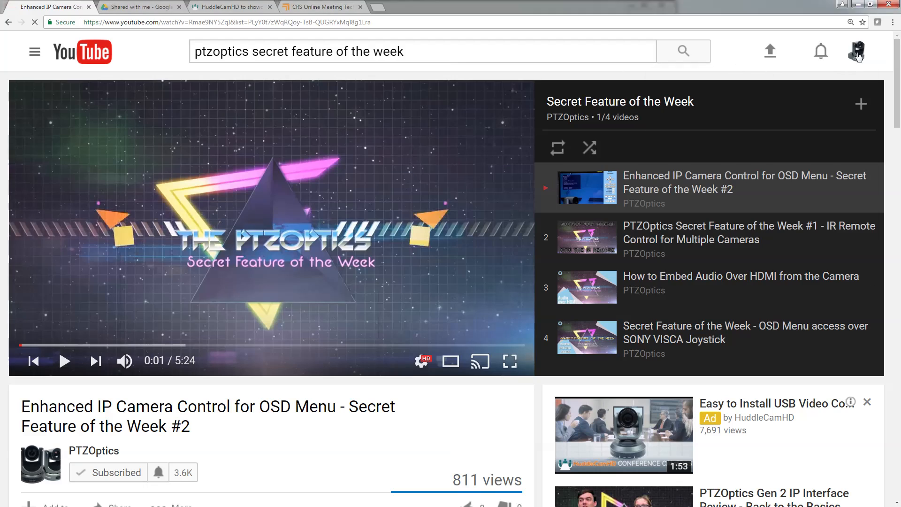
Step: Open Creator Studio for the PTZOptics - Español channel from the account menu
{"action": "left_click", "coordinate": [856, 51]}
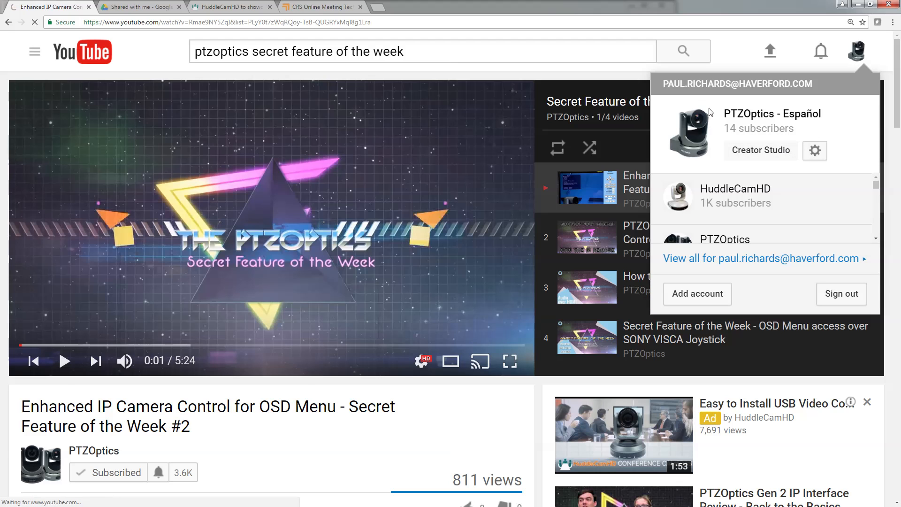
{"action": "left_click", "coordinate": [760, 150]}
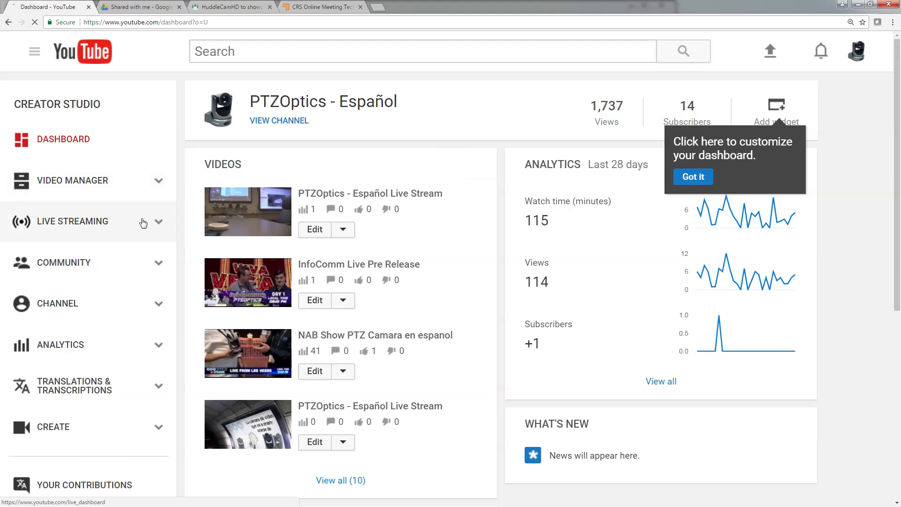
Step: Show the Live Streaming page's Encoder Setup and select the stream key to copy
{"action": "left_click", "coordinate": [72, 221]}
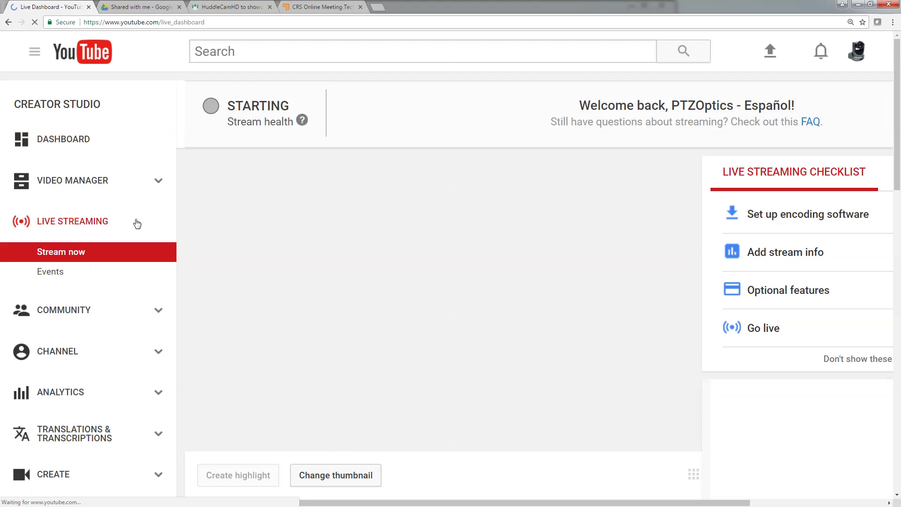
{"action": "scroll", "scroll_direction": "down", "scroll_amount": 3}
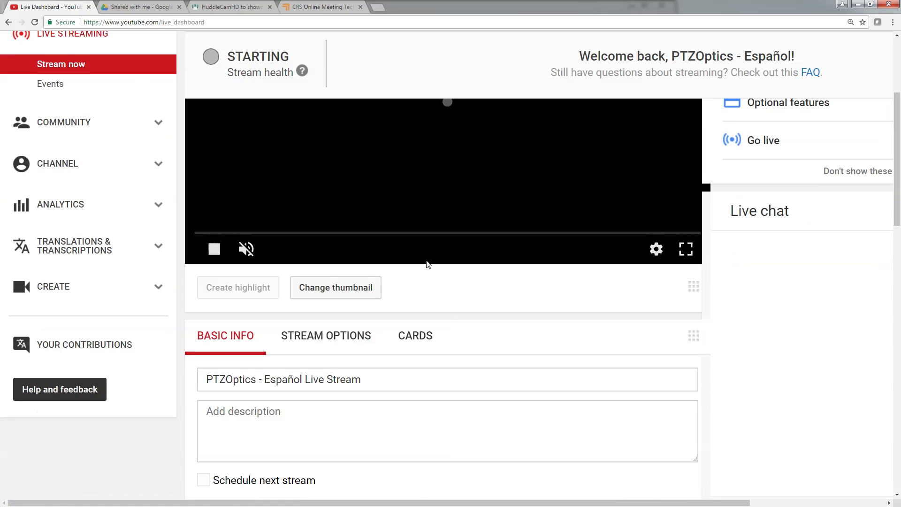
{"action": "scroll", "scroll_direction": "down", "scroll_amount": 3}
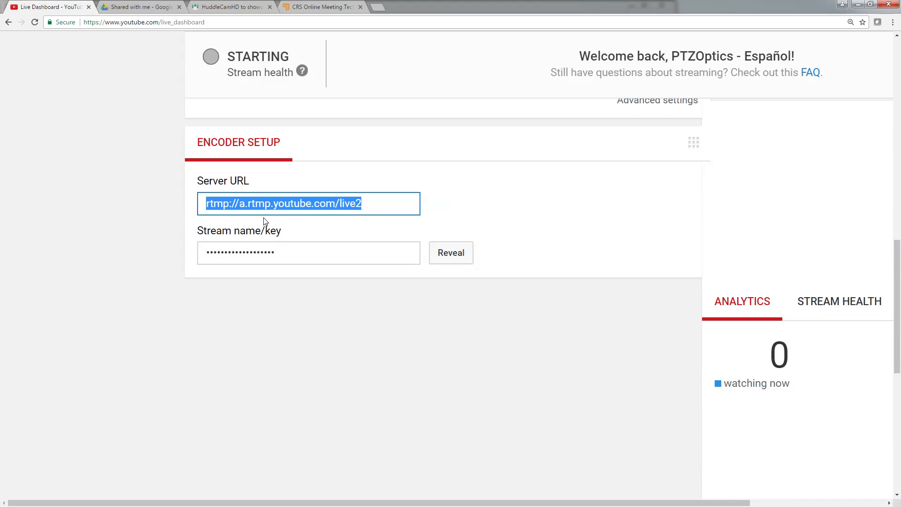
{"action": "mouse_move", "coordinate": [376, 205]}
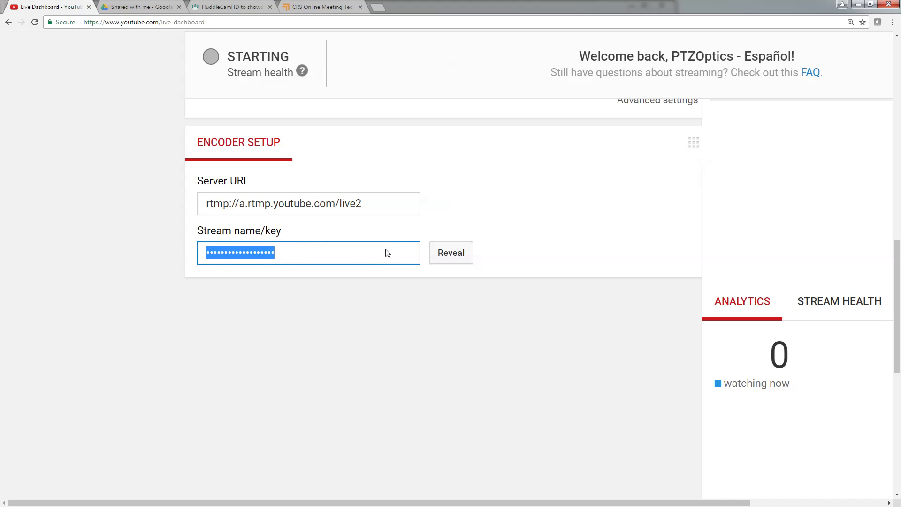
{"action": "left_click", "coordinate": [450, 252]}
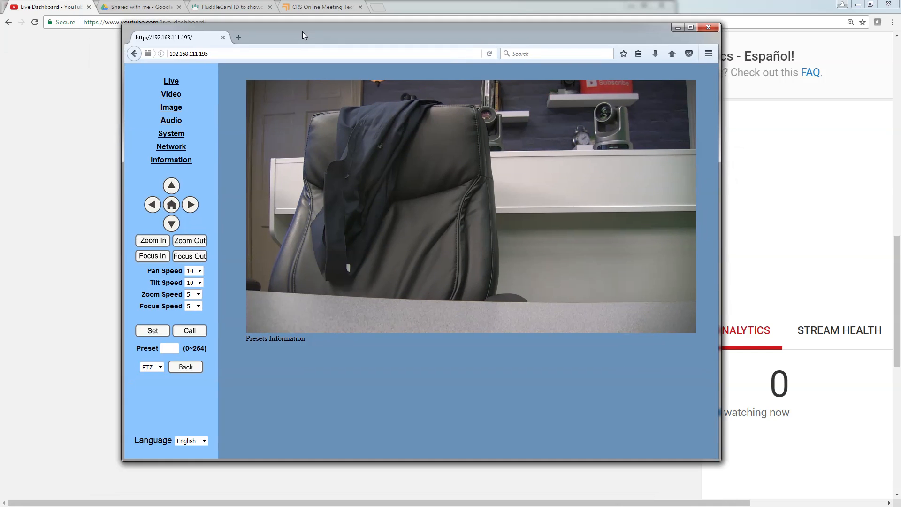
Step: Maximize the camera page and pan, home and tilt the camera onto the presenter
{"action": "left_click", "coordinate": [690, 27]}
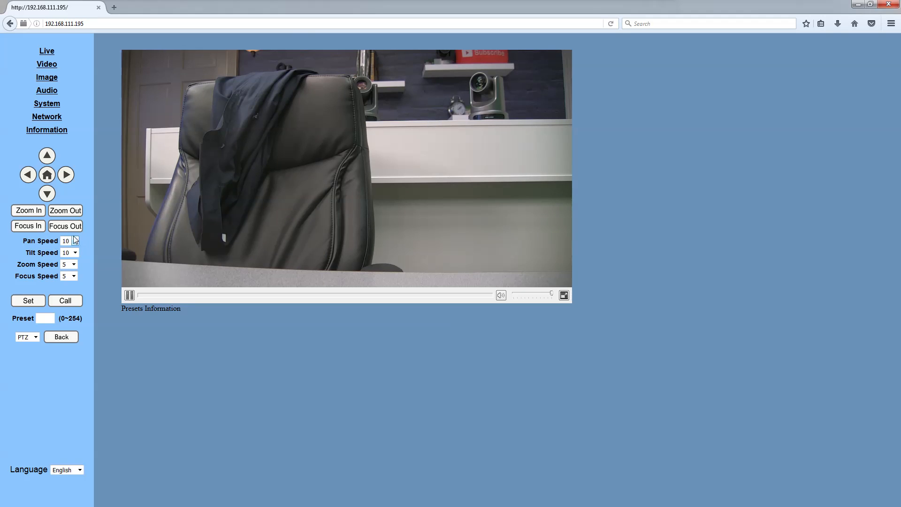
{"action": "left_click", "coordinate": [28, 174]}
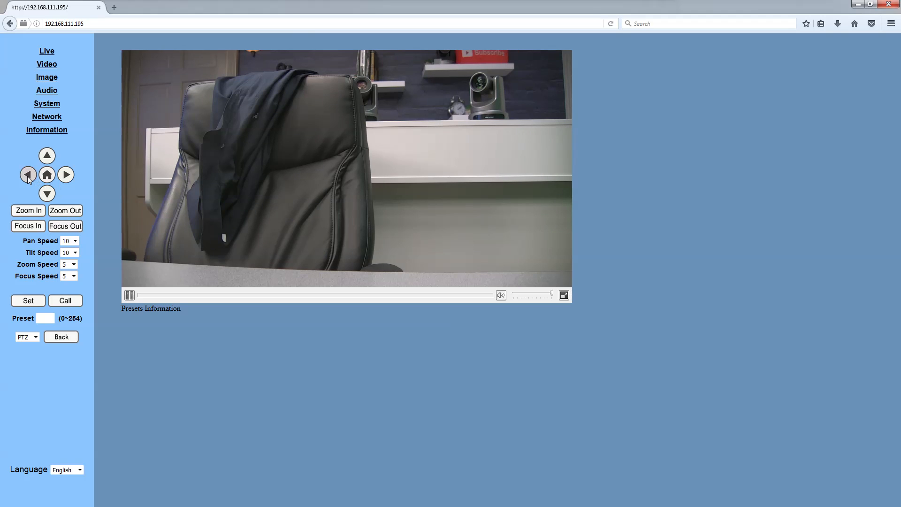
{"action": "left_click", "coordinate": [66, 174]}
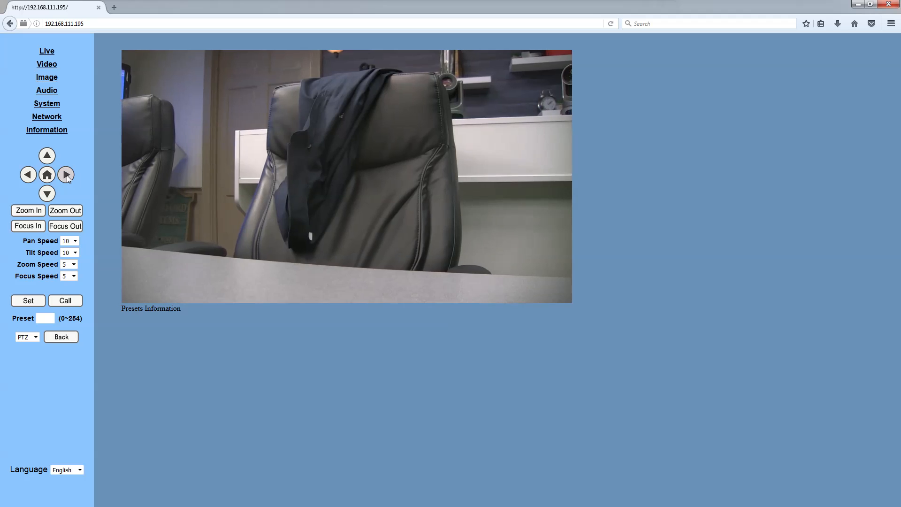
{"action": "left_click", "coordinate": [66, 175]}
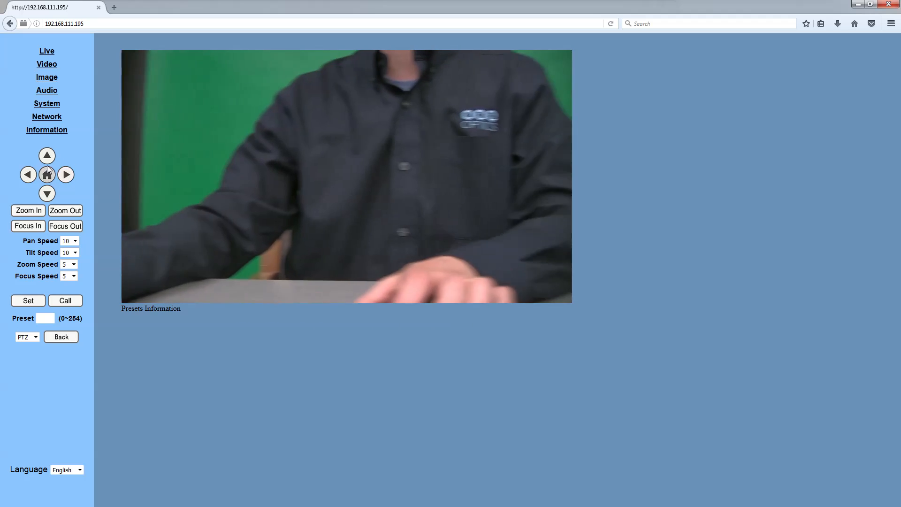
{"action": "left_click", "coordinate": [28, 174]}
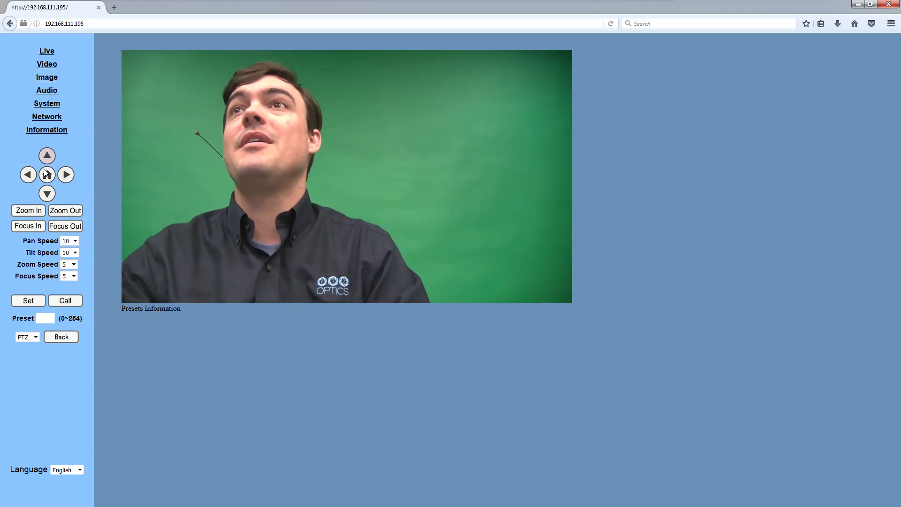
{"action": "left_click", "coordinate": [47, 117]}
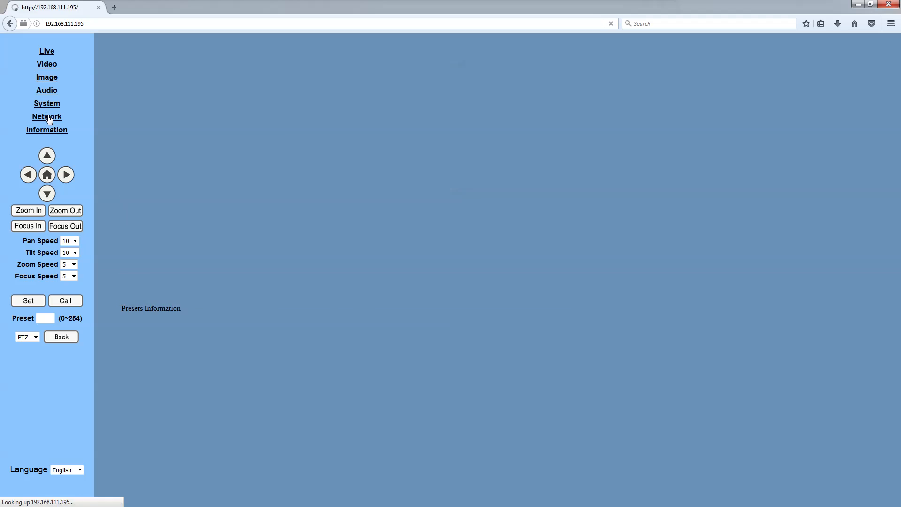
Step: Set the First stream MRL to the YouTube server URL plus '/' and the revealed stream key
{"action": "left_click", "coordinate": [46, 117]}
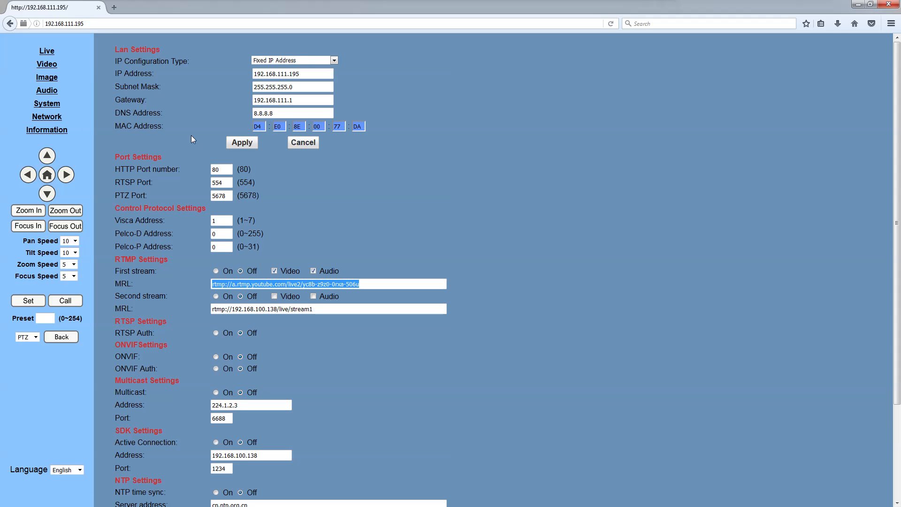
{"action": "left_click", "coordinate": [46, 6]}
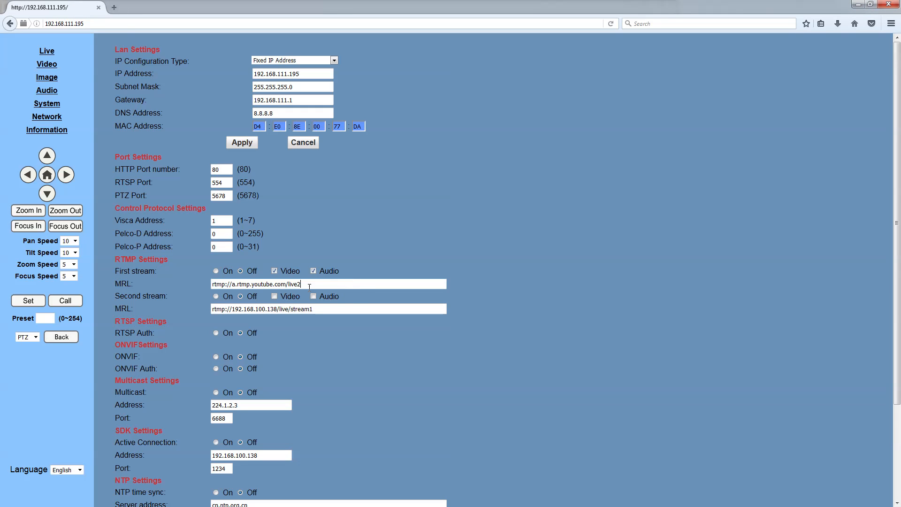
{"action": "type", "text": "/"}
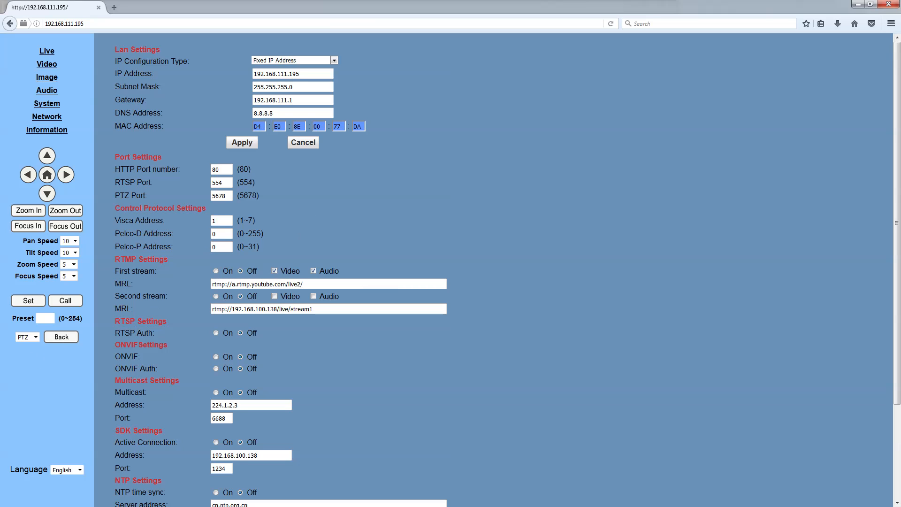
{"action": "left_click", "coordinate": [46, 6]}
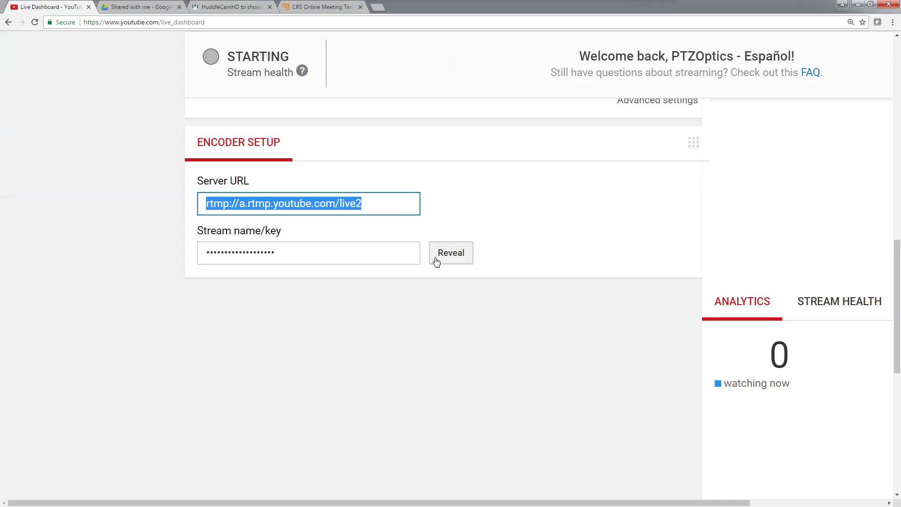
{"action": "left_click", "coordinate": [450, 253]}
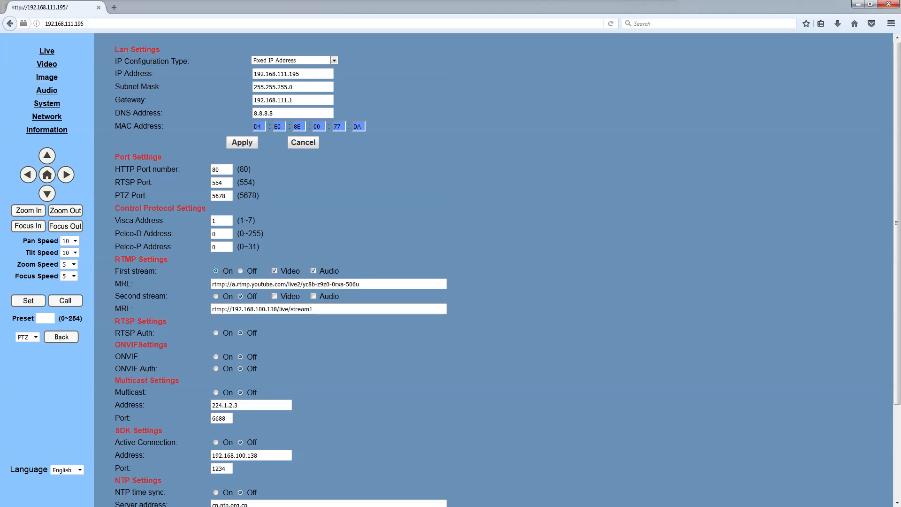
{"action": "mouse_move", "coordinate": [108, 276]}
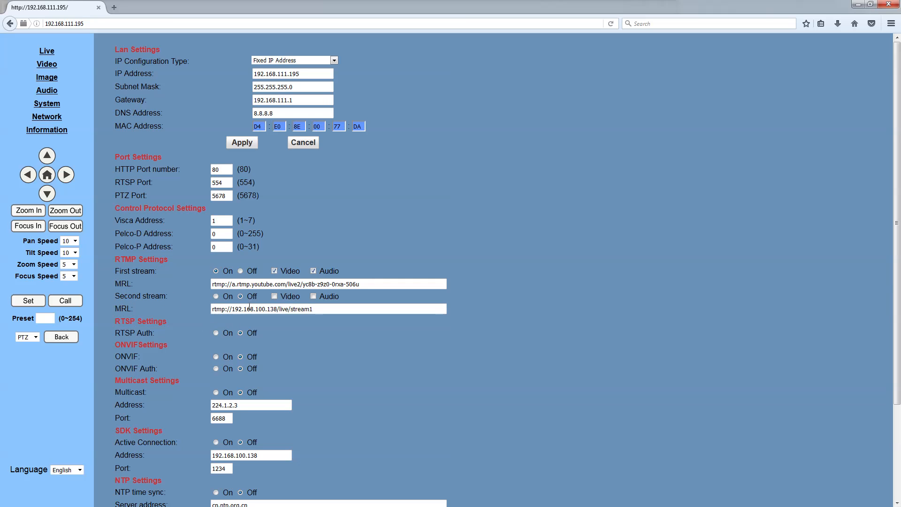
{"action": "mouse_move", "coordinate": [201, 246]}
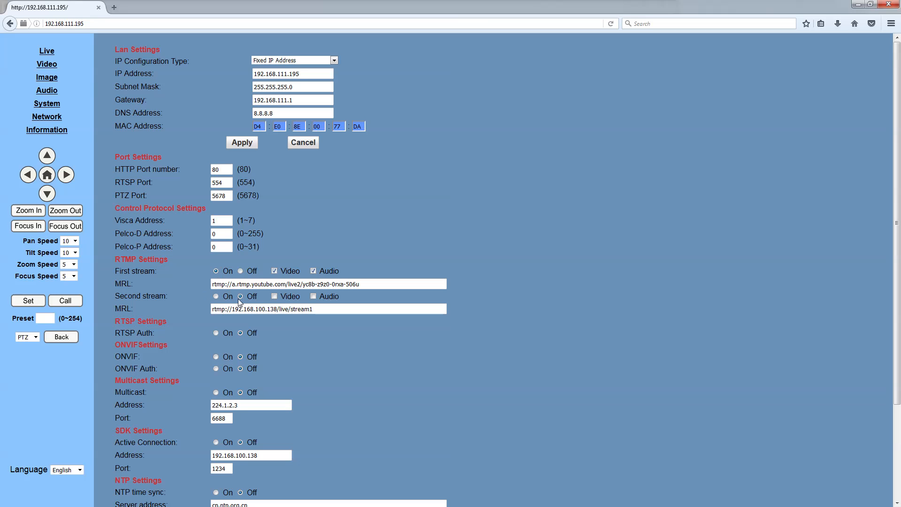
{"action": "scroll", "scroll_direction": "down", "scroll_amount": 3}
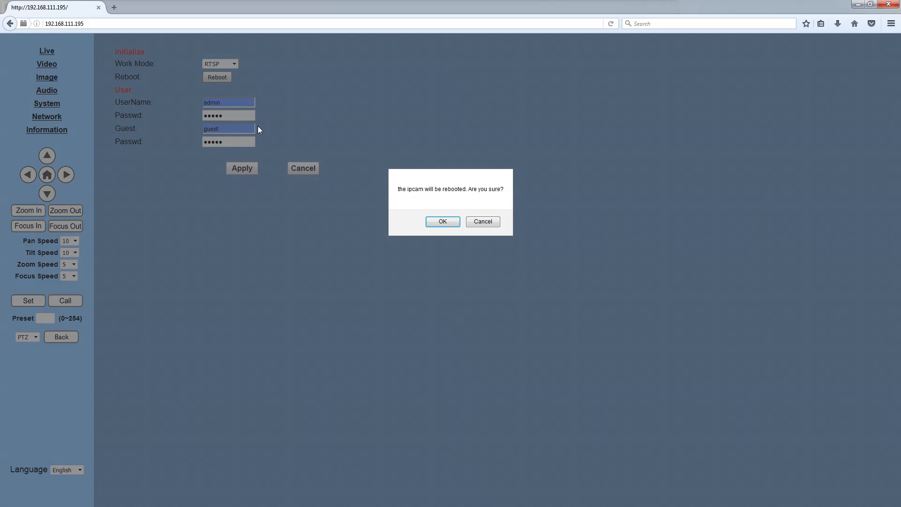
Step: Confirm the camera reboot with OK
{"action": "left_click", "coordinate": [442, 221]}
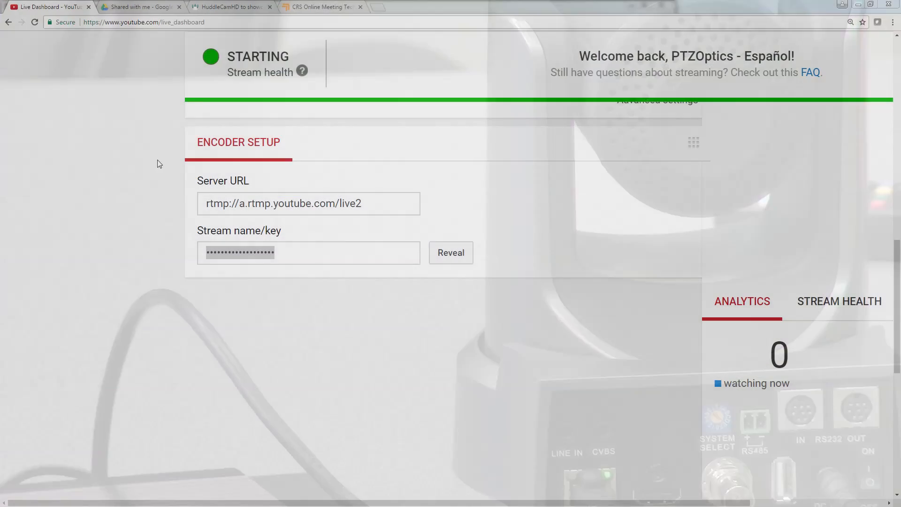
Step: Scroll to the top of the Live Dashboard to check the stream health indicator
{"action": "scroll", "scroll_direction": "up", "scroll_amount": 3}
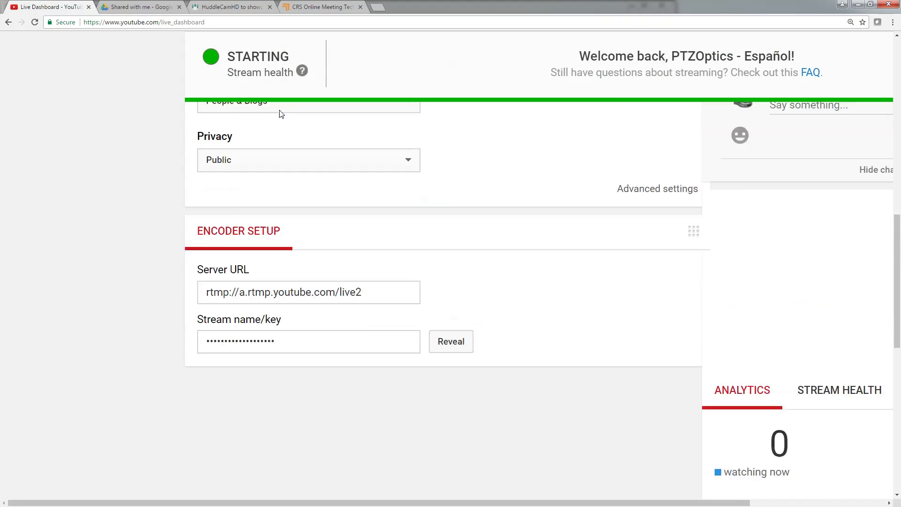
{"action": "scroll", "scroll_direction": "up", "scroll_amount": 3}
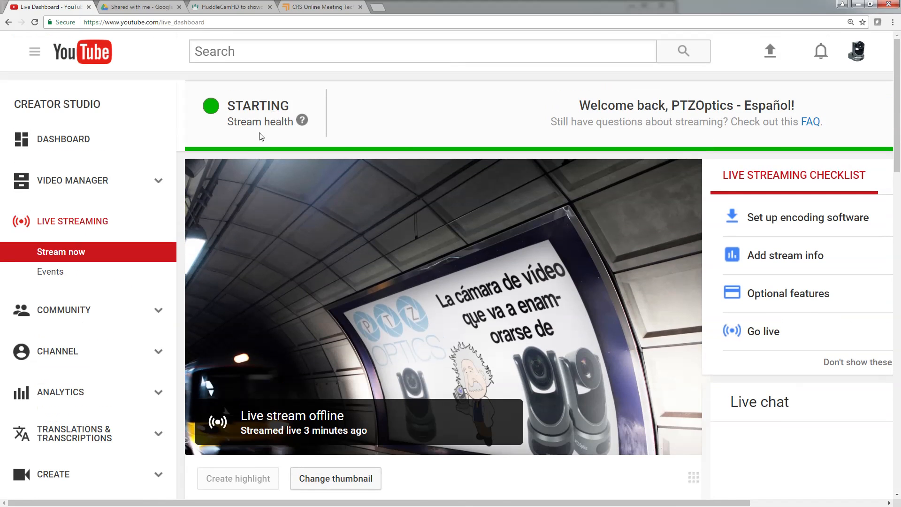